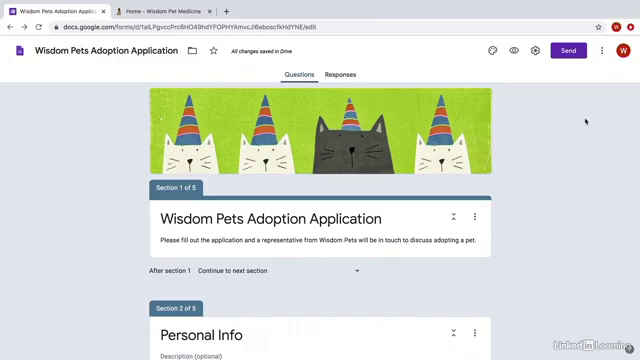
{"action": "mouse_move", "coordinate": [570, 50]}
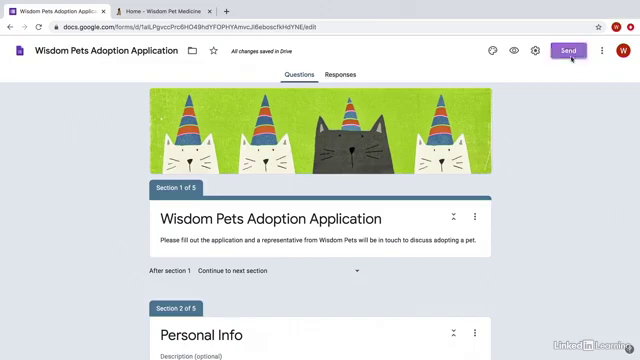
Step: Open the Send form dialog for the Wisdom Pets Adoption Application on the email option
{"action": "left_click", "coordinate": [570, 51]}
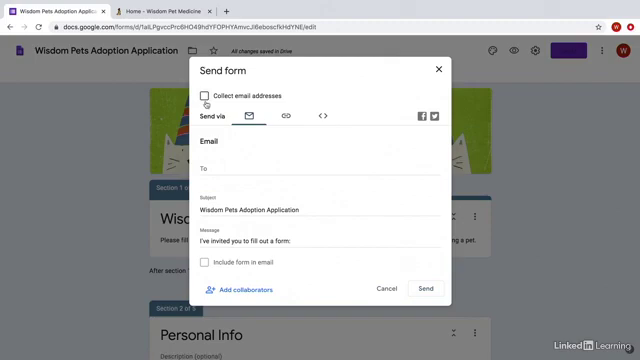
{"action": "mouse_move", "coordinate": [250, 120]}
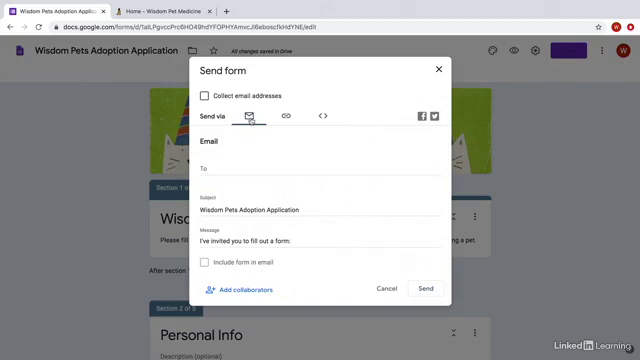
Step: Switch to the link option and shorten the form URL to a forms.gle address
{"action": "left_click", "coordinate": [288, 116]}
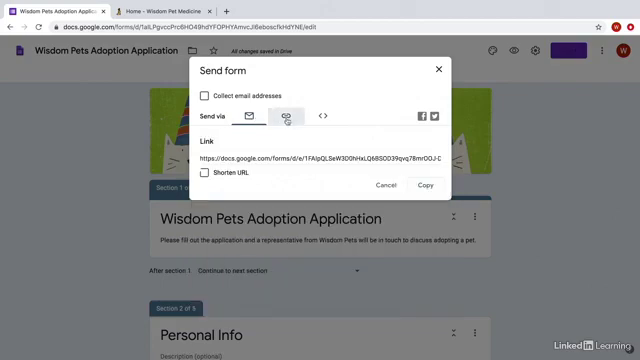
{"action": "left_click", "coordinate": [287, 121]}
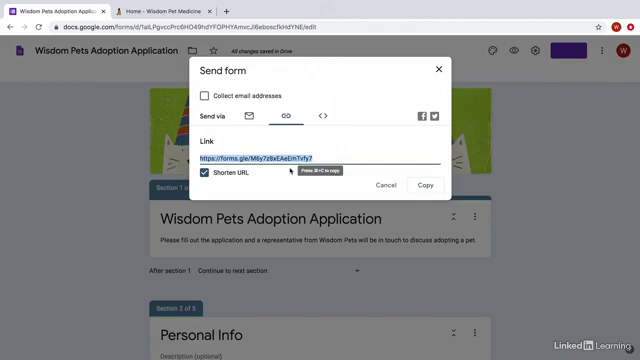
Step: View the iframe embed HTML code, then cancel the Send form dialog
{"action": "left_click", "coordinate": [323, 120]}
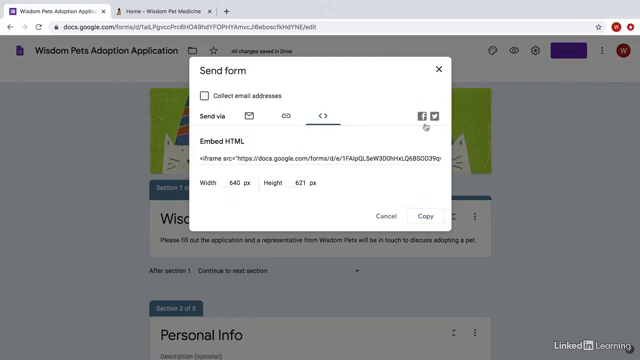
{"action": "mouse_move", "coordinate": [427, 116]}
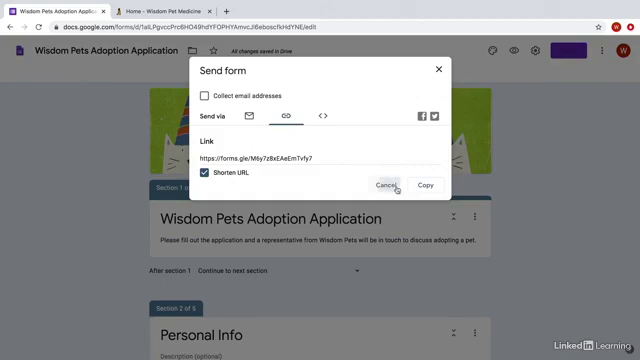
{"action": "left_click", "coordinate": [387, 187]}
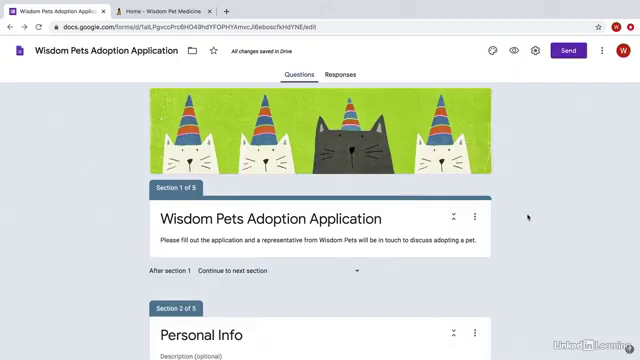